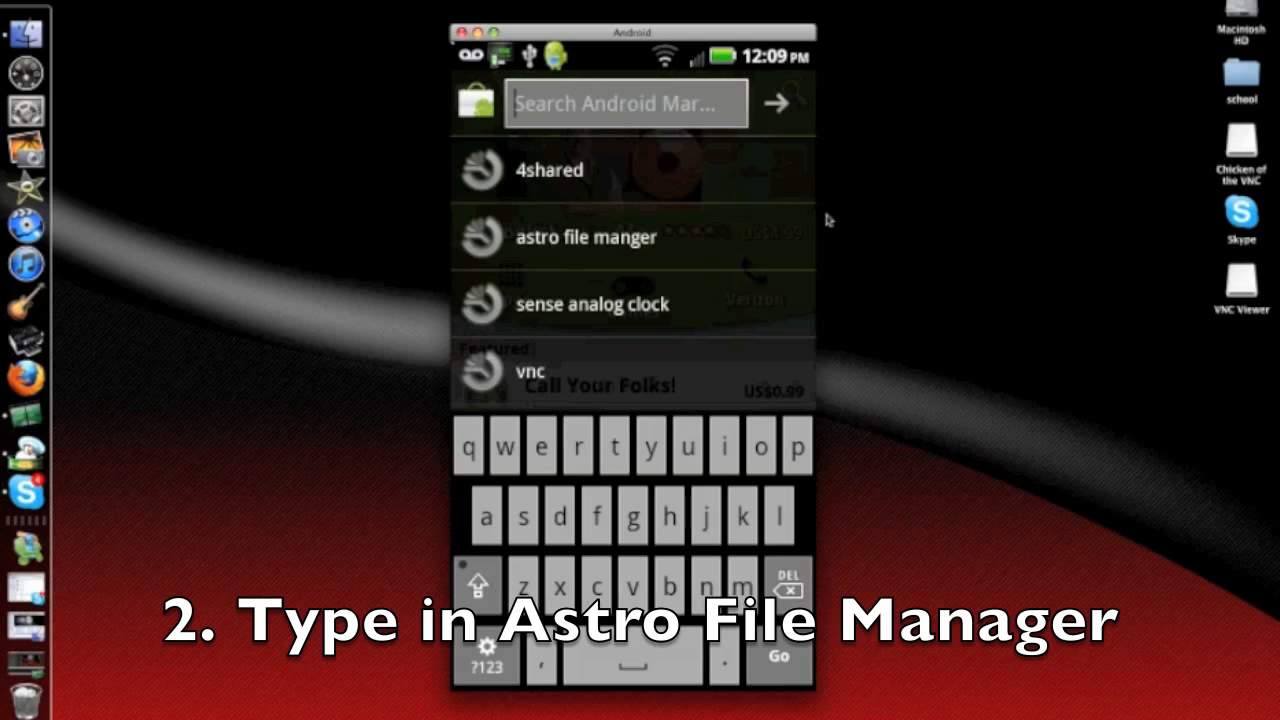
Search the Market for 'astro file manager' and confirm ASTRO File Manager is installed.
{"action": "type", "text": "as"}
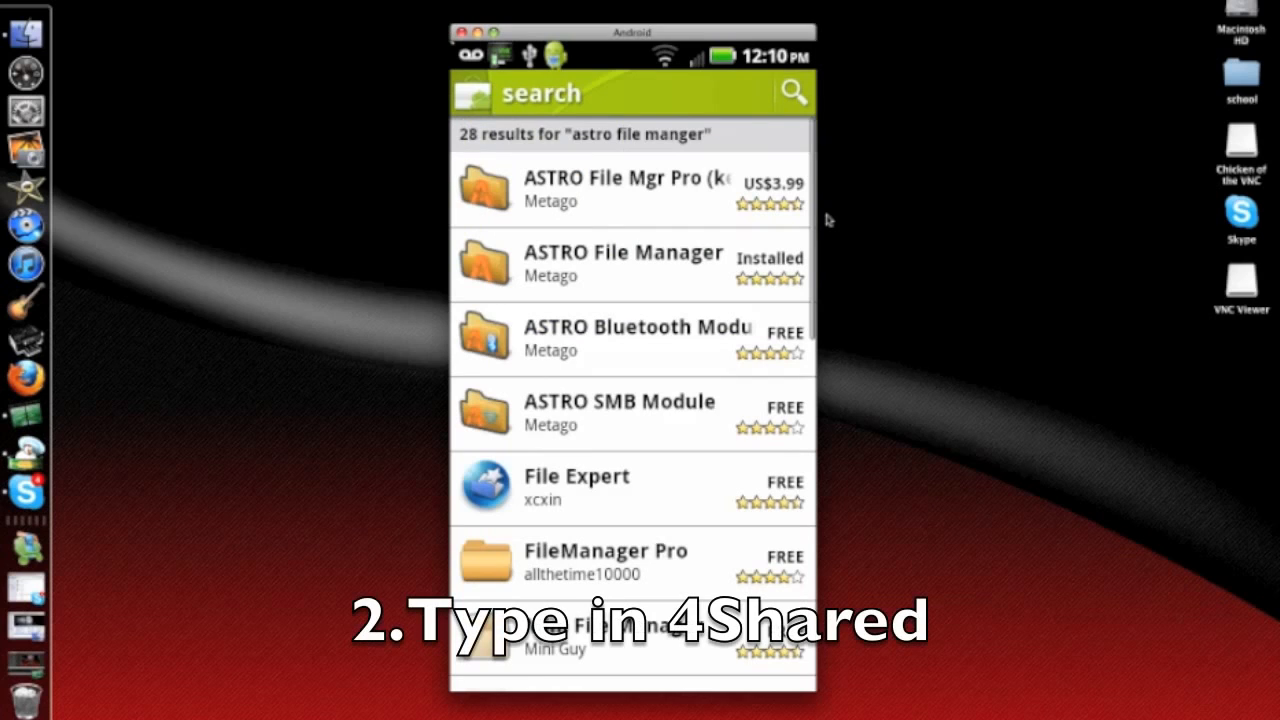
Search the Market for 4shared and install the FourShared app.
{"action": "left_click", "coordinate": [620, 92]}
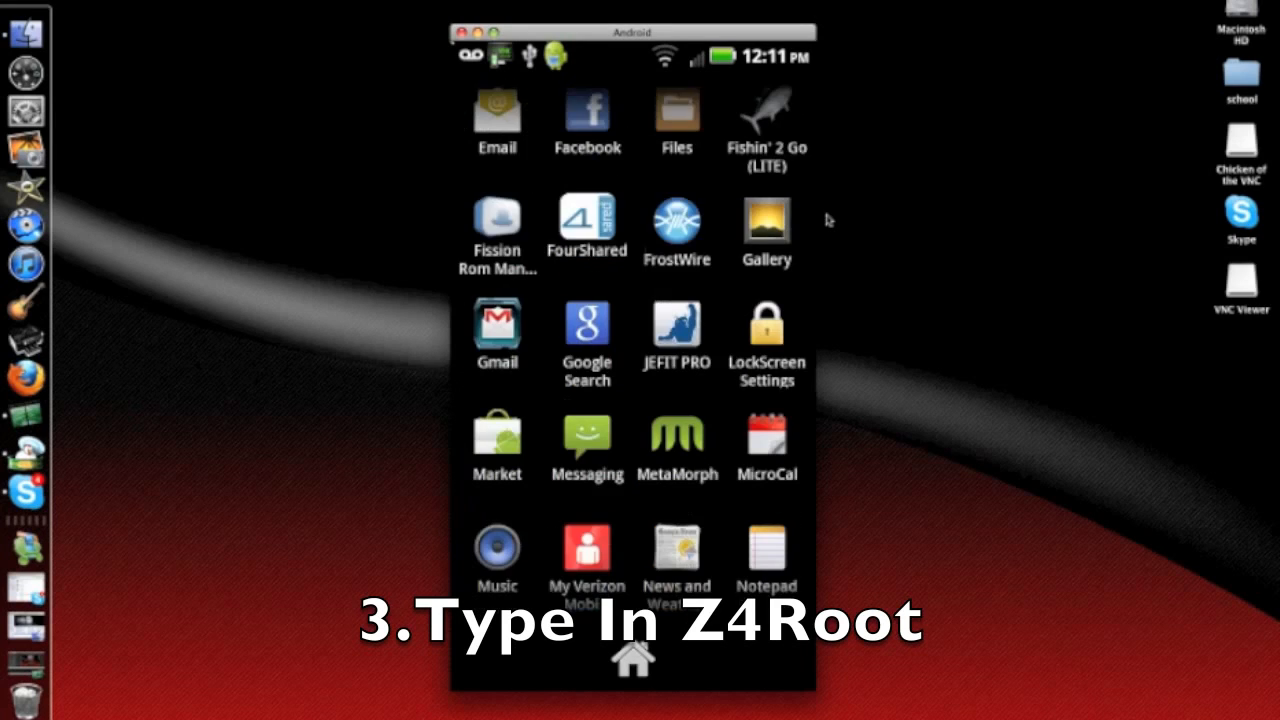
Search 4shared for 'z4root' to list the z4root APK files.
{"action": "type", "text": "z4root"}
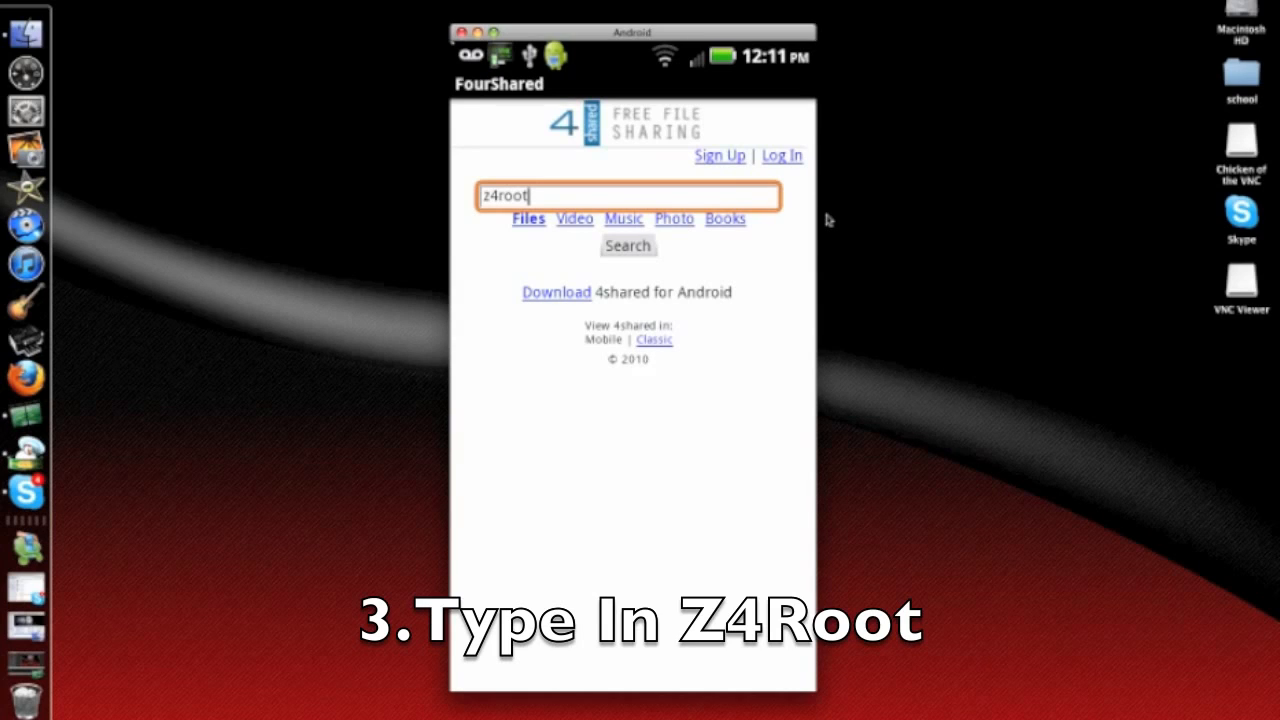
{"action": "left_click", "coordinate": [627, 246]}
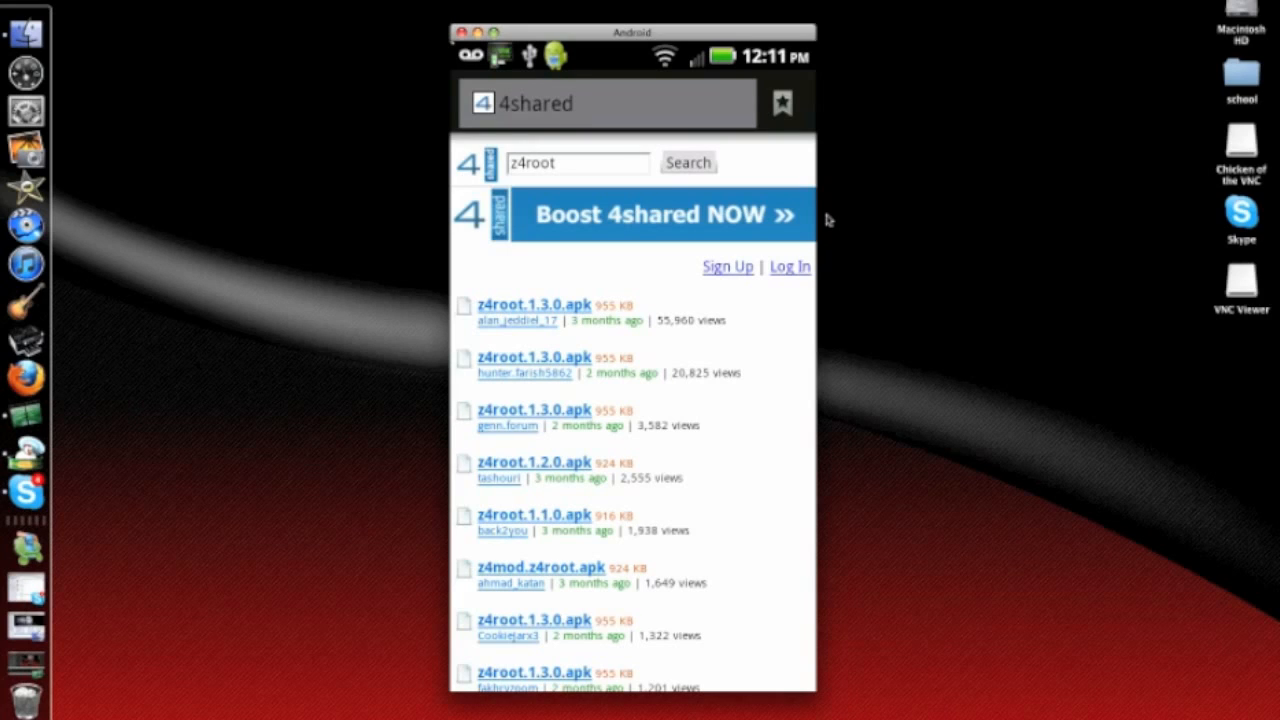
Download z4root.1.3.0.apk from the top 4shared result.
{"action": "left_click", "coordinate": [533, 304]}
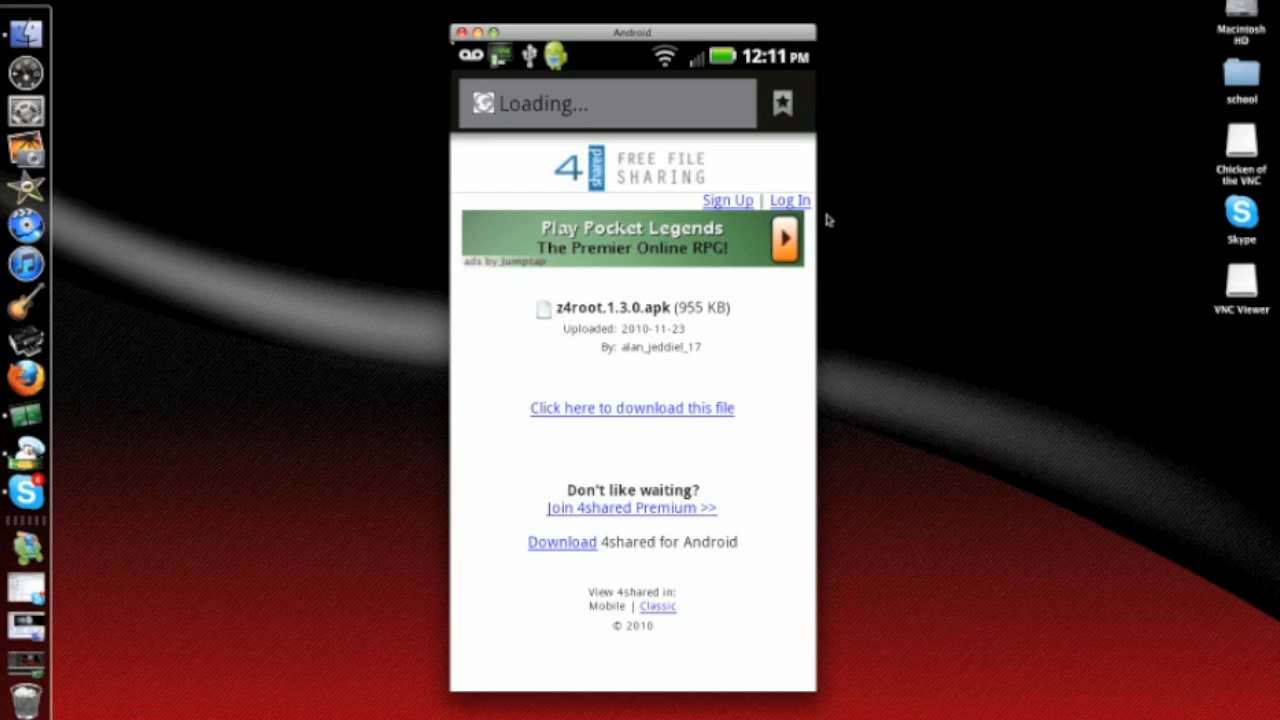
{"action": "left_click", "coordinate": [631, 407]}
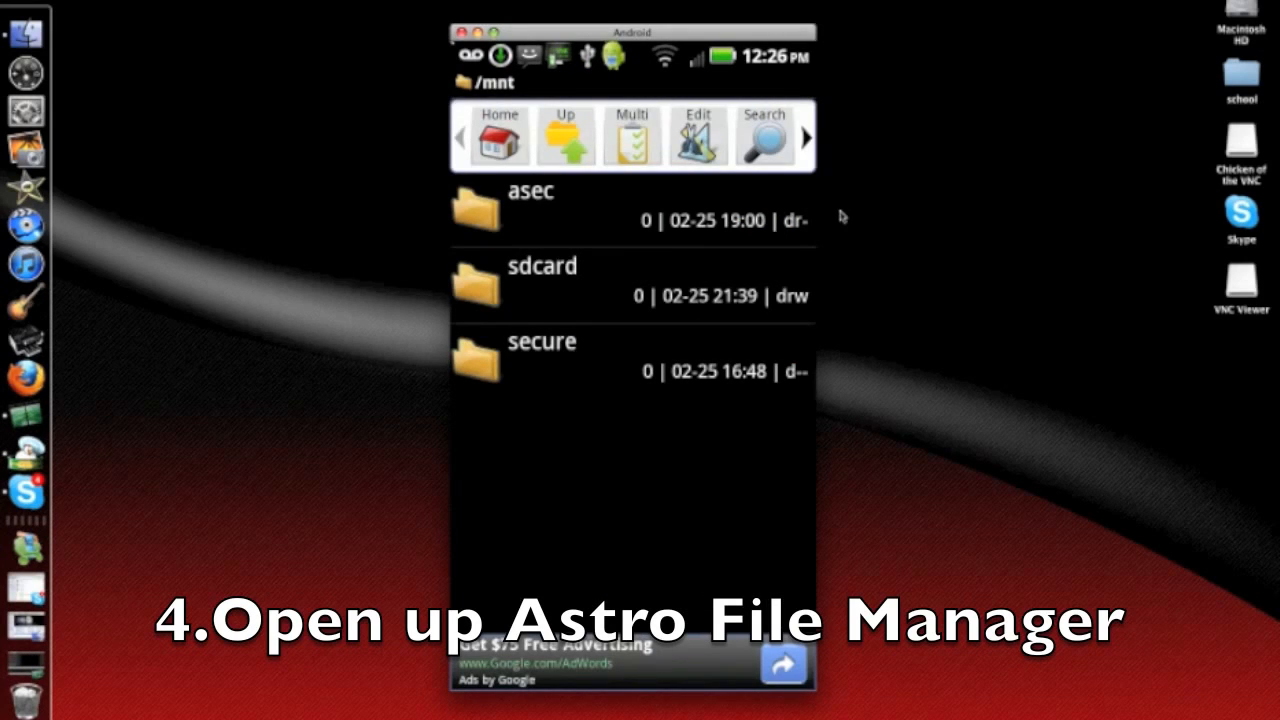
Open z4root.1.3.0.apk from /mnt/sdcard/download in ASTRO to install it.
{"action": "left_click", "coordinate": [541, 265]}
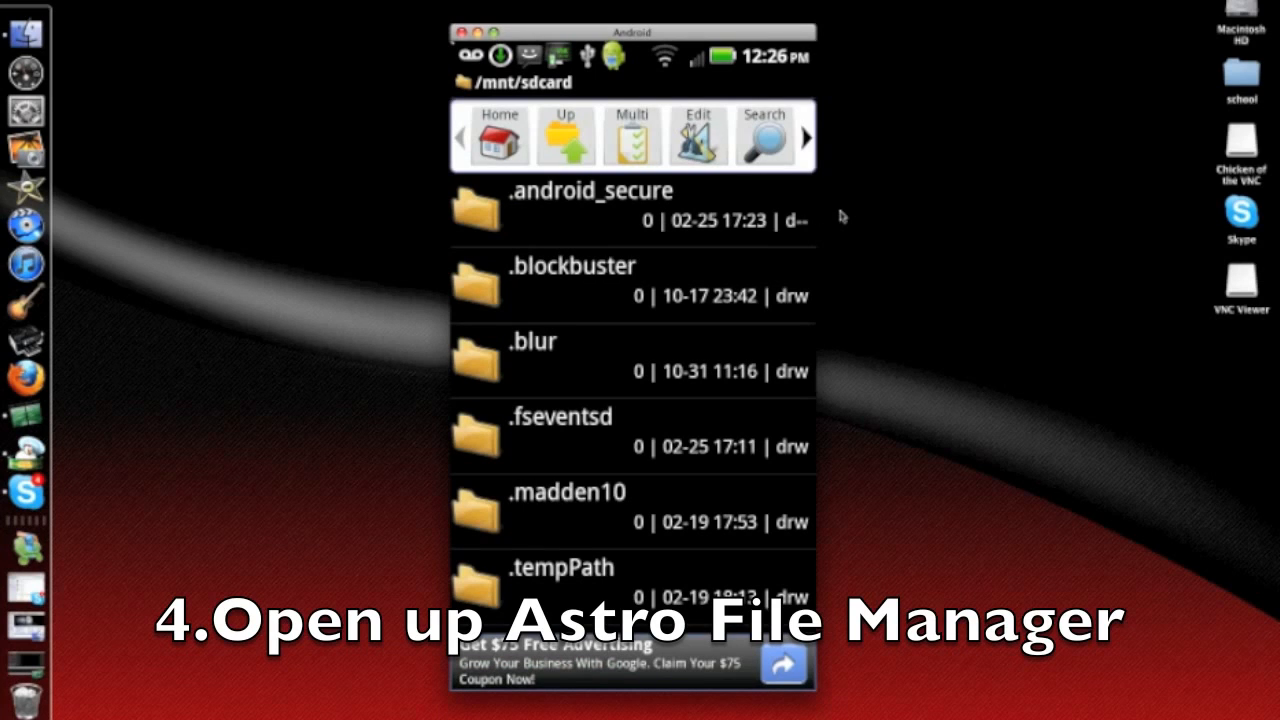
{"action": "scroll", "scroll_direction": "down", "scroll_amount": 3}
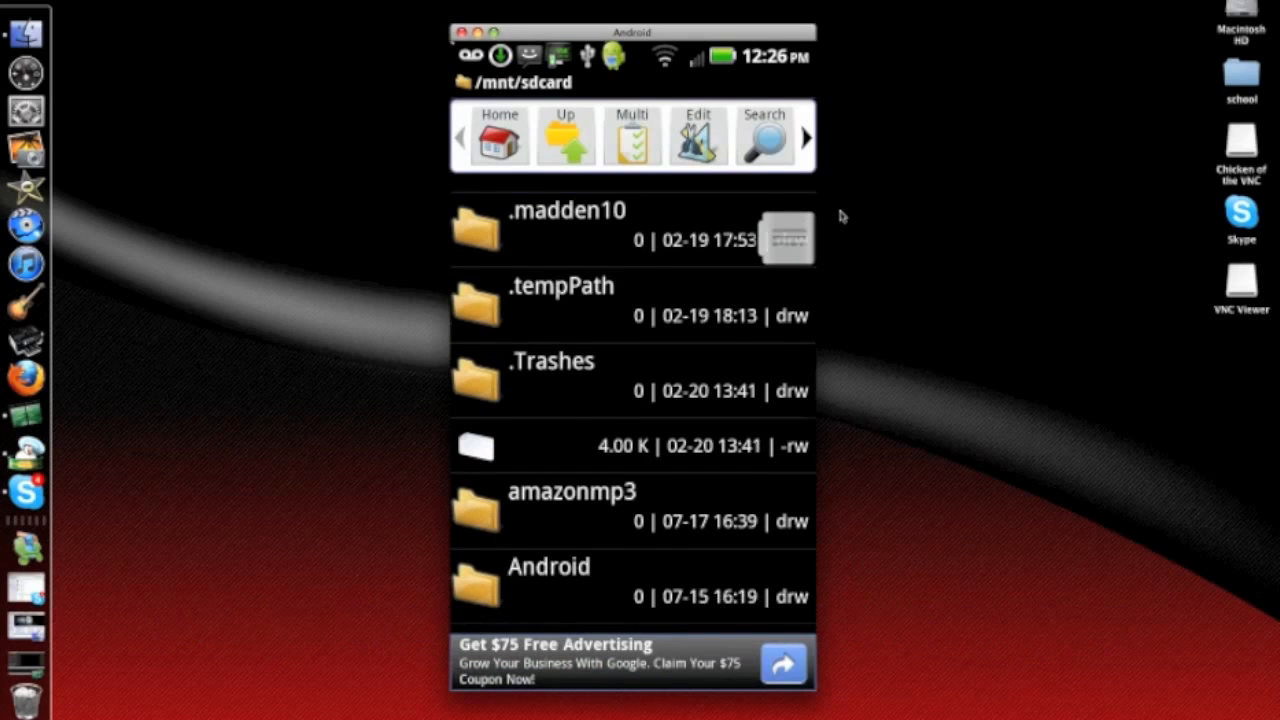
{"action": "scroll", "scroll_direction": "down", "scroll_amount": 3}
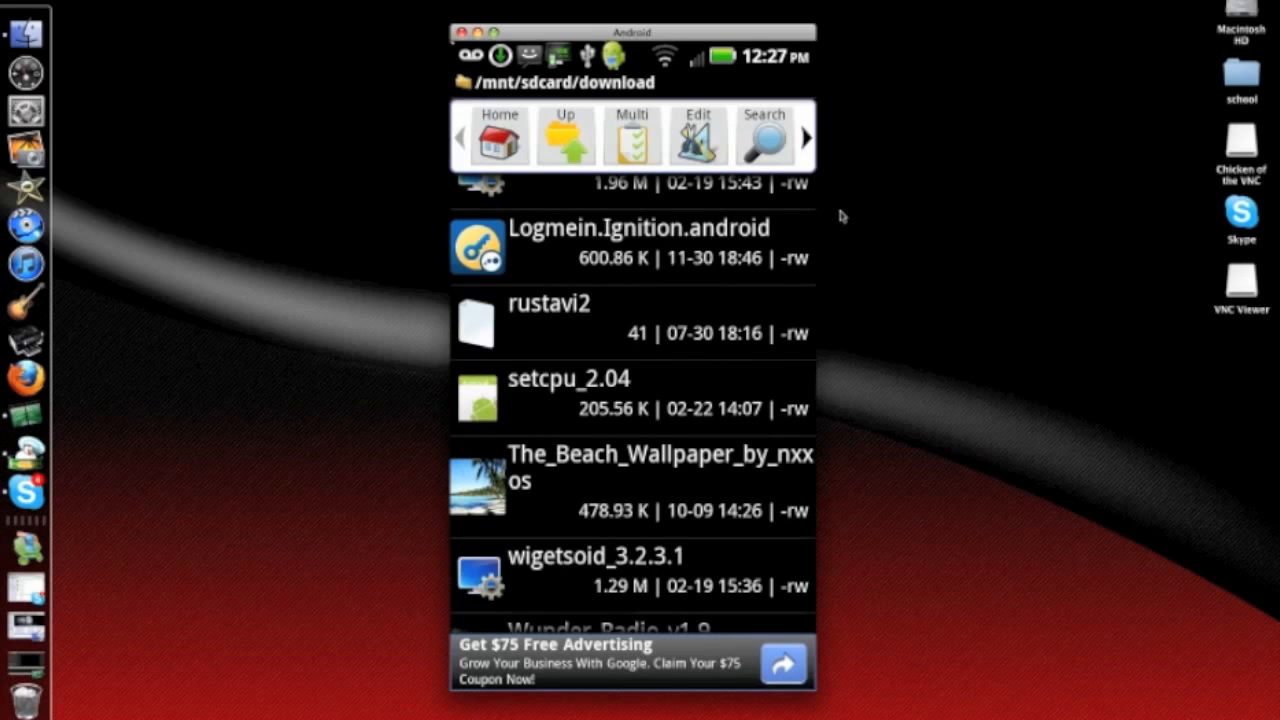
{"action": "scroll", "scroll_direction": "down", "scroll_amount": 3}
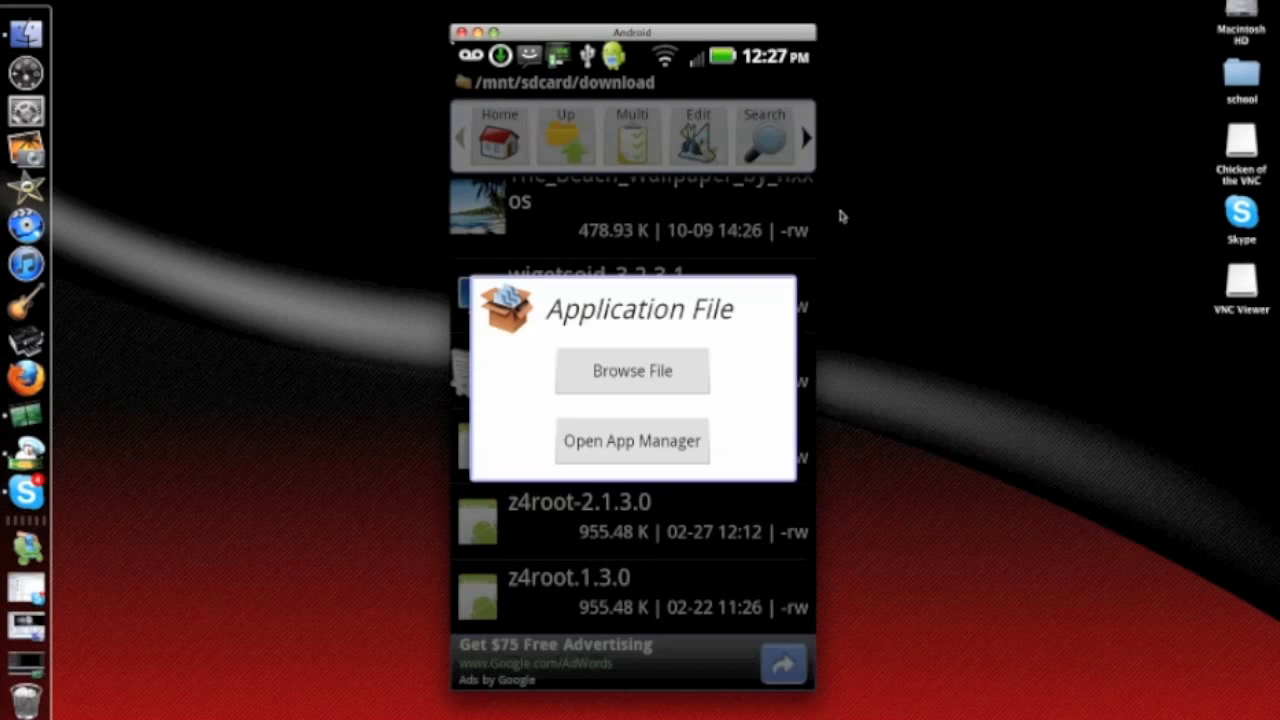
{"action": "left_click", "coordinate": [632, 441]}
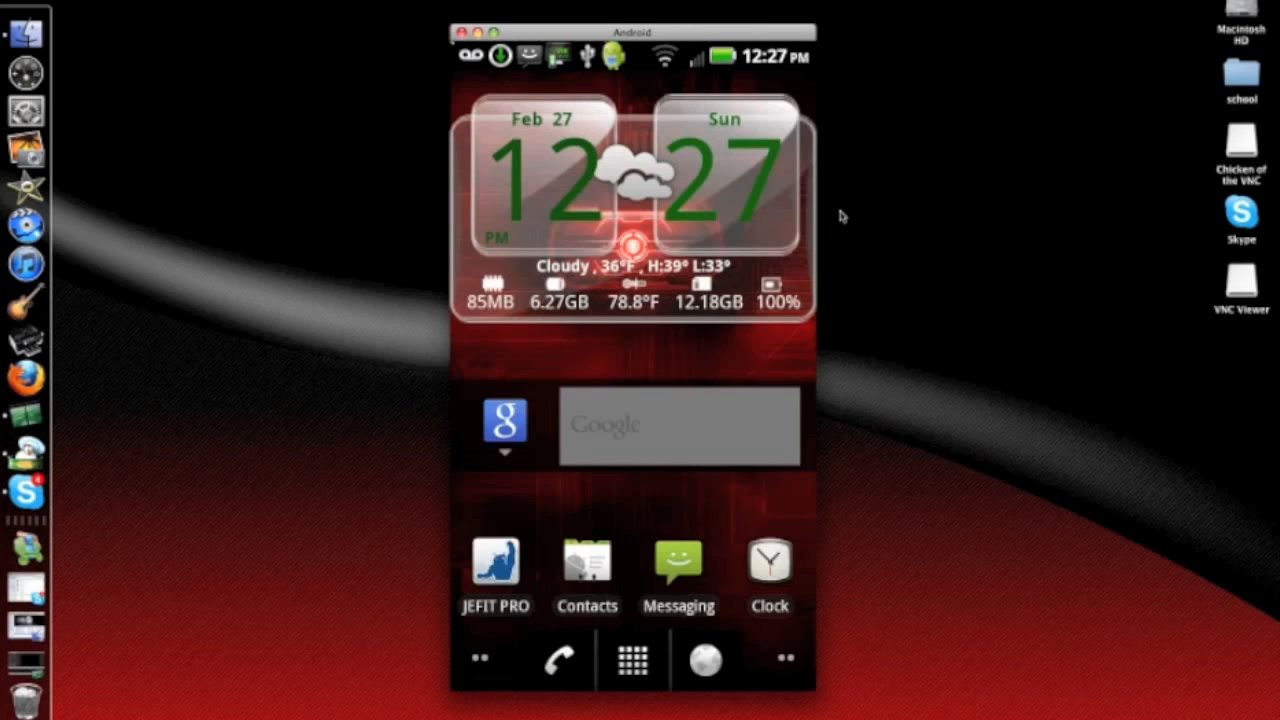
Launch z4root from the home screen and run Permanent Root.
{"action": "left_click", "coordinate": [632, 659]}
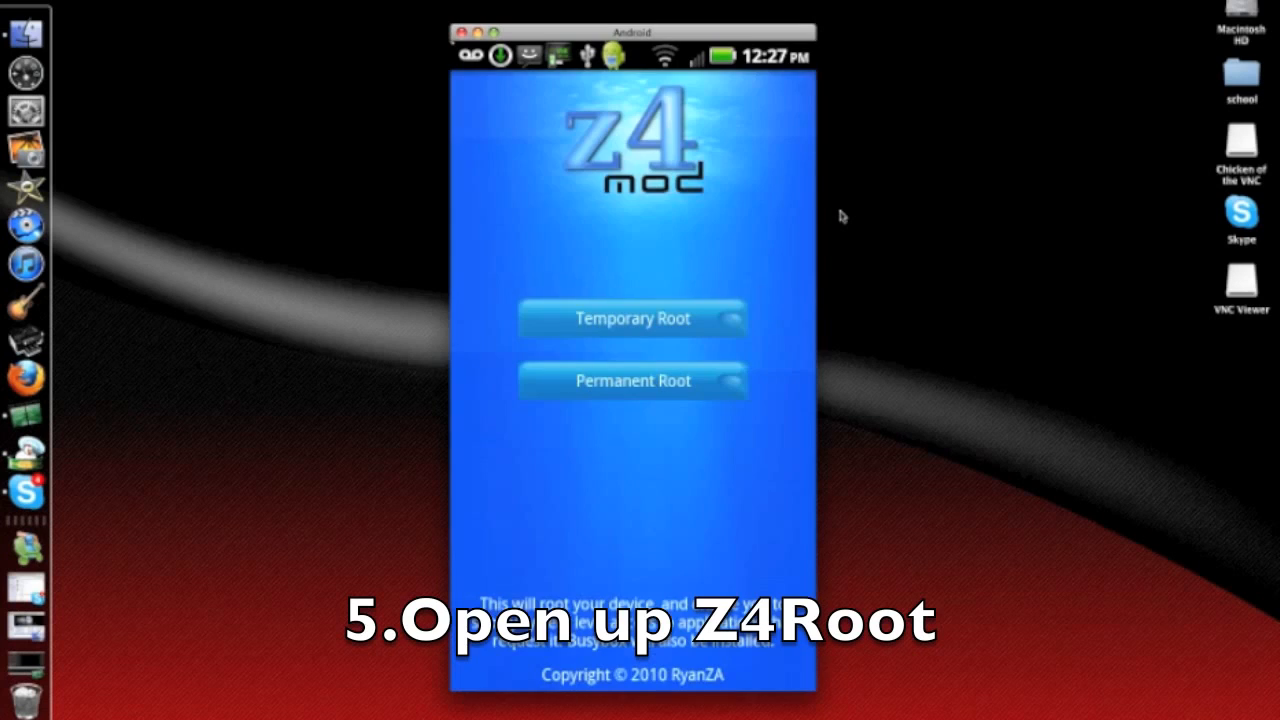
{"action": "left_click", "coordinate": [633, 318]}
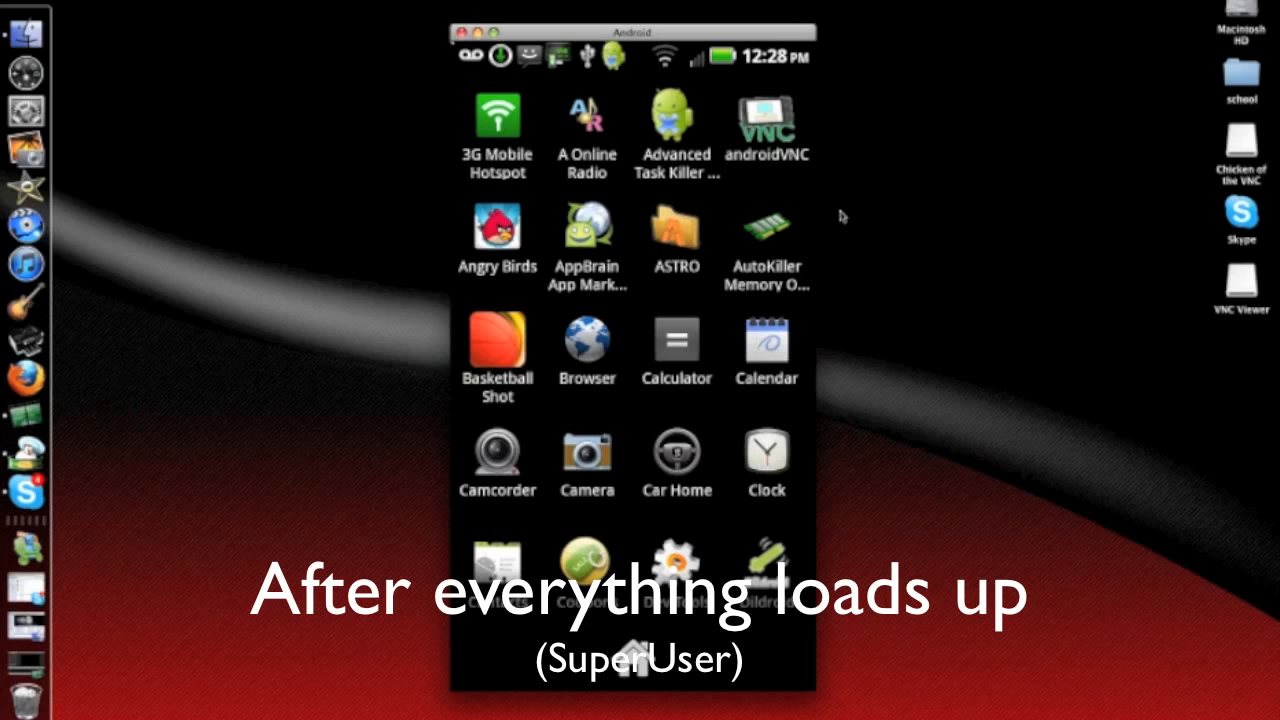
Scroll the app drawer down until the Superuser icon appears.
{"action": "scroll", "scroll_direction": "down", "scroll_amount": 3}
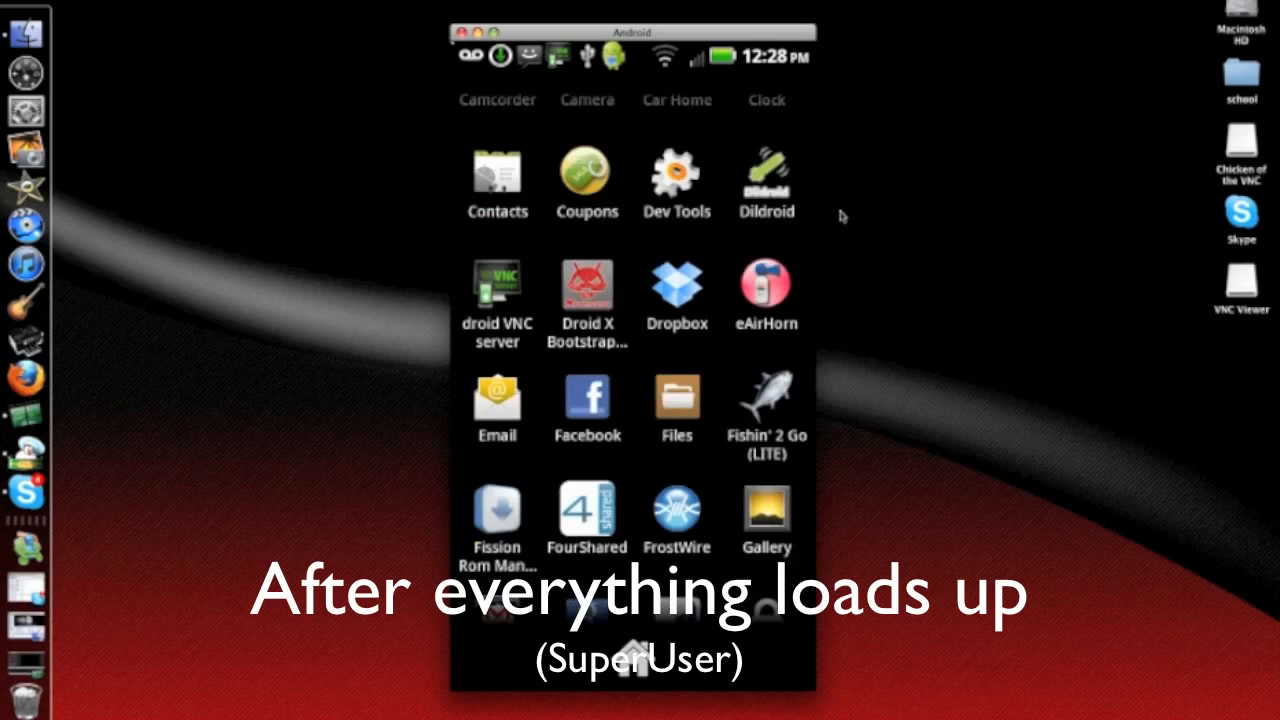
{"action": "scroll", "scroll_direction": "down", "scroll_amount": 3}
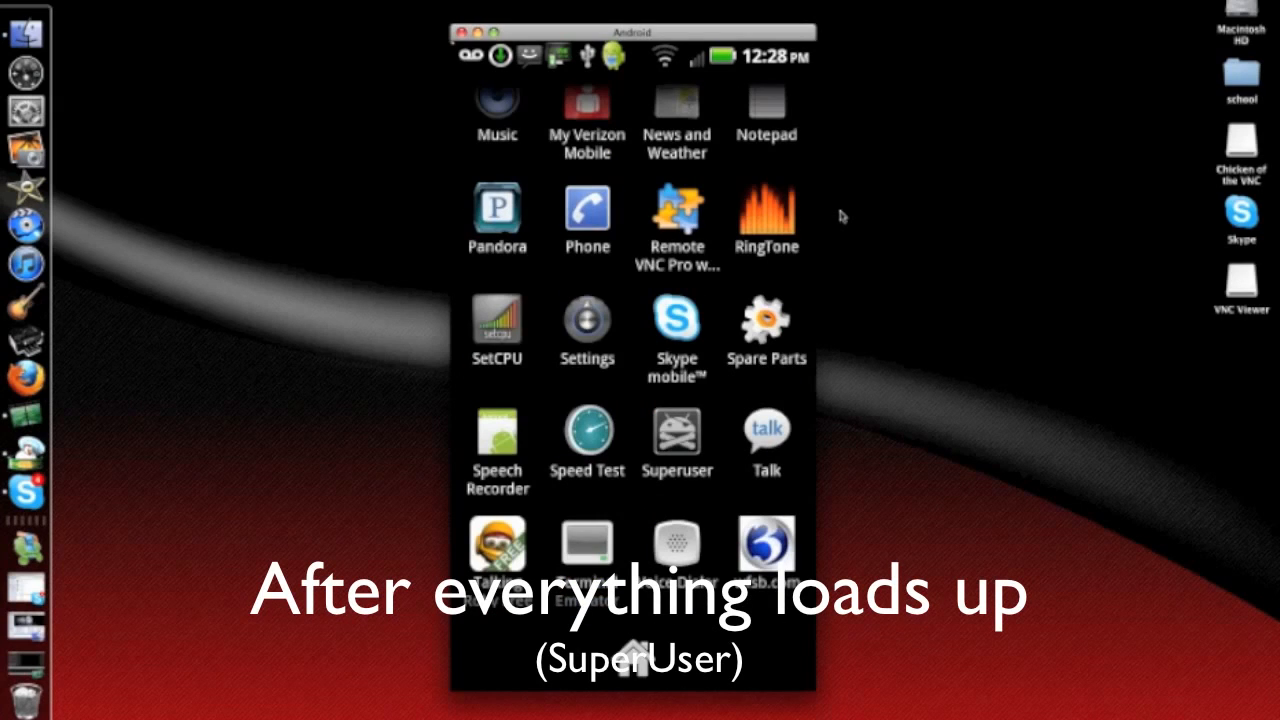